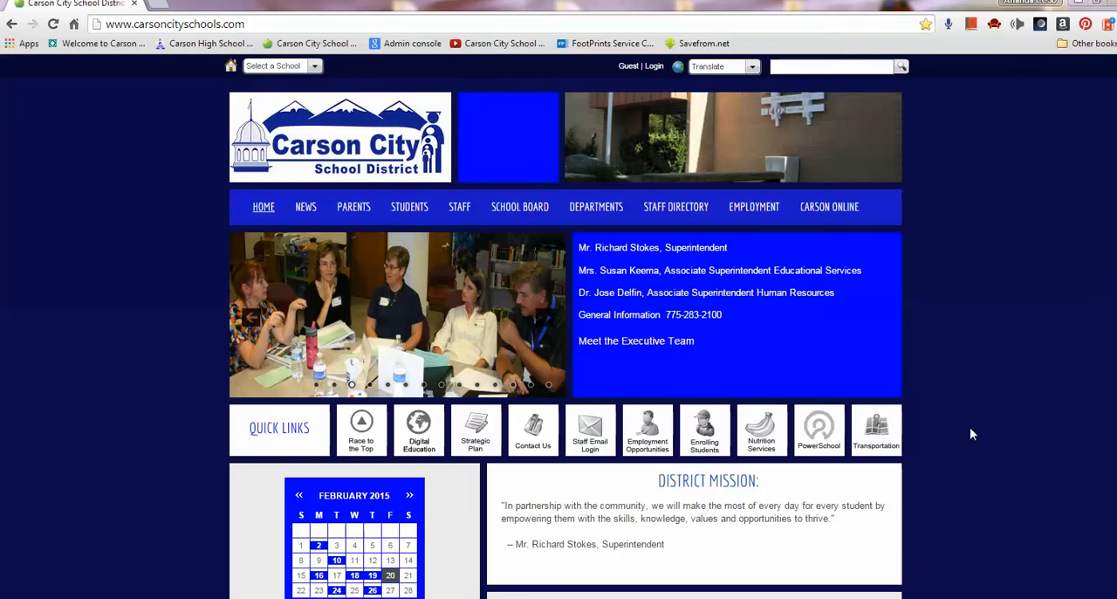
Step: Reach the Destiny library search from the district site's Students menu
click(409, 206)
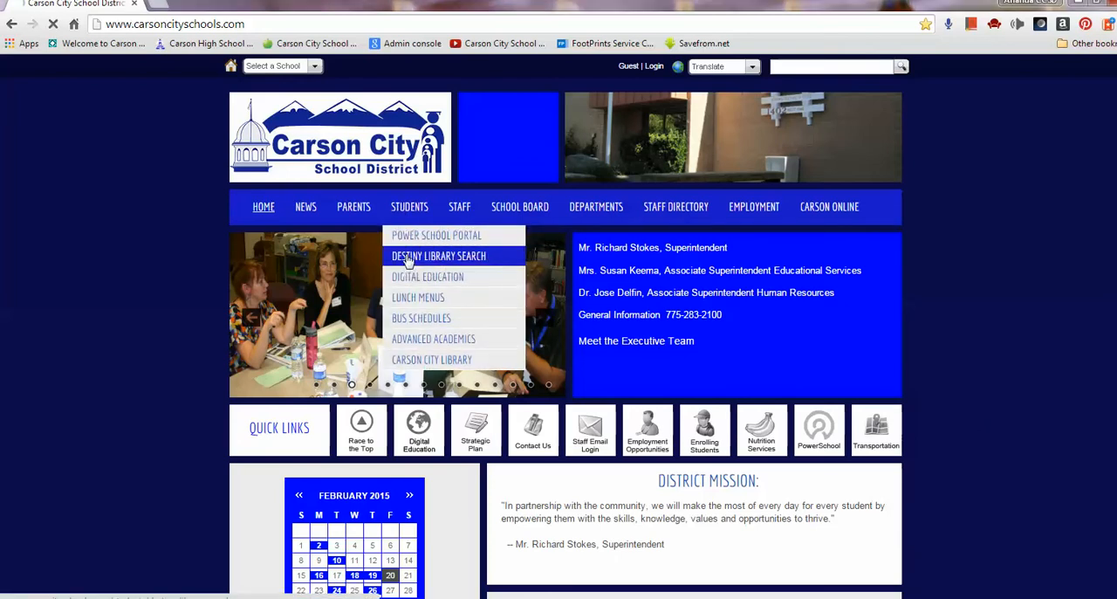
click(439, 254)
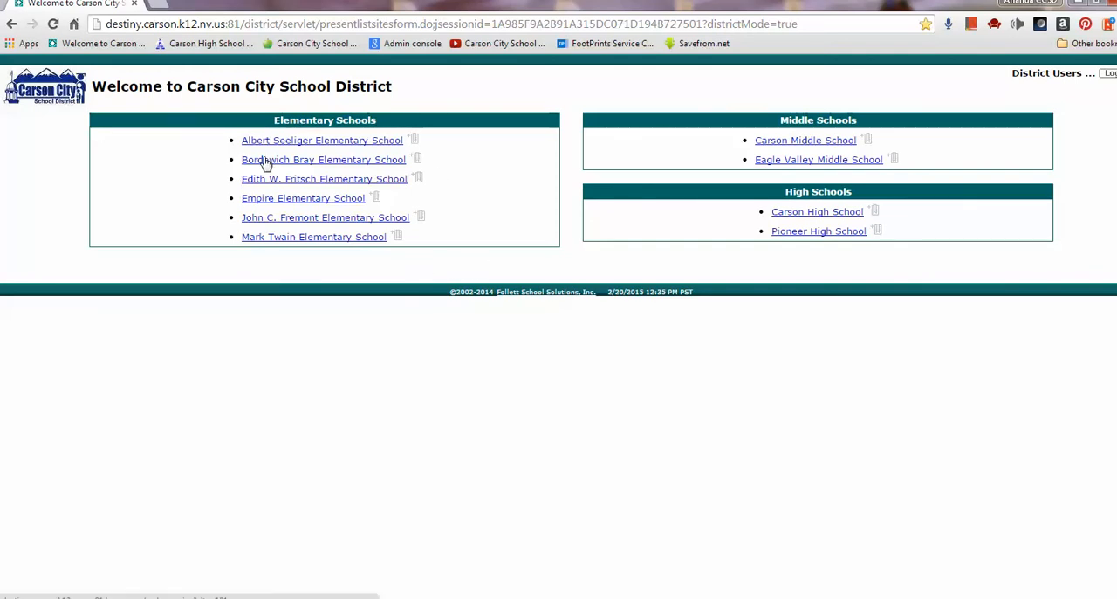
Step: Search Bordewich Bray Elementary's catalog limited to Electronic Book (eBook), listing 84 titles
click(323, 159)
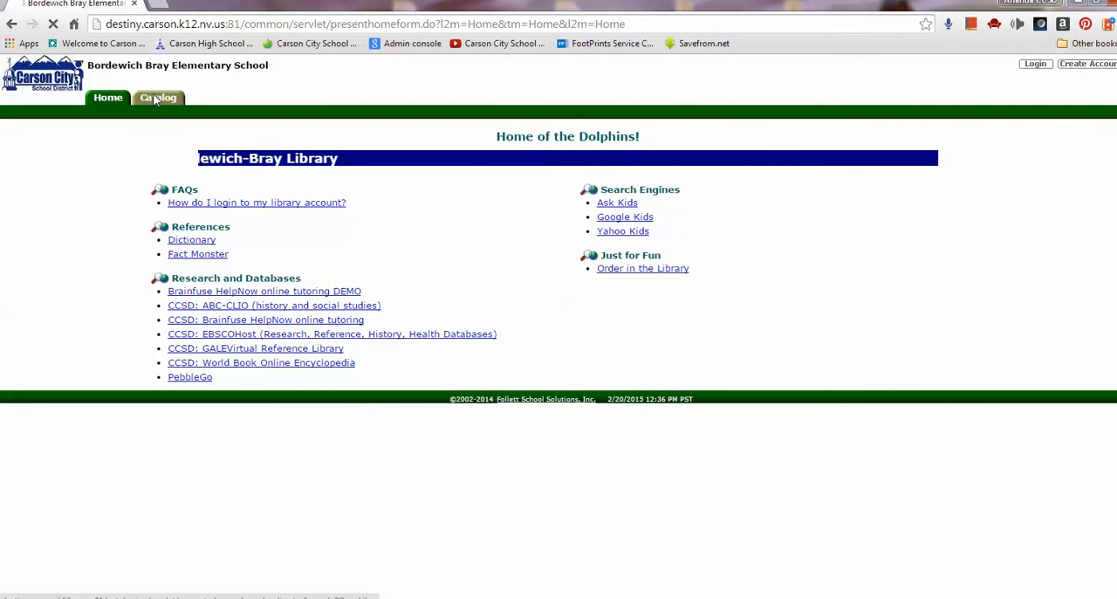
click(157, 97)
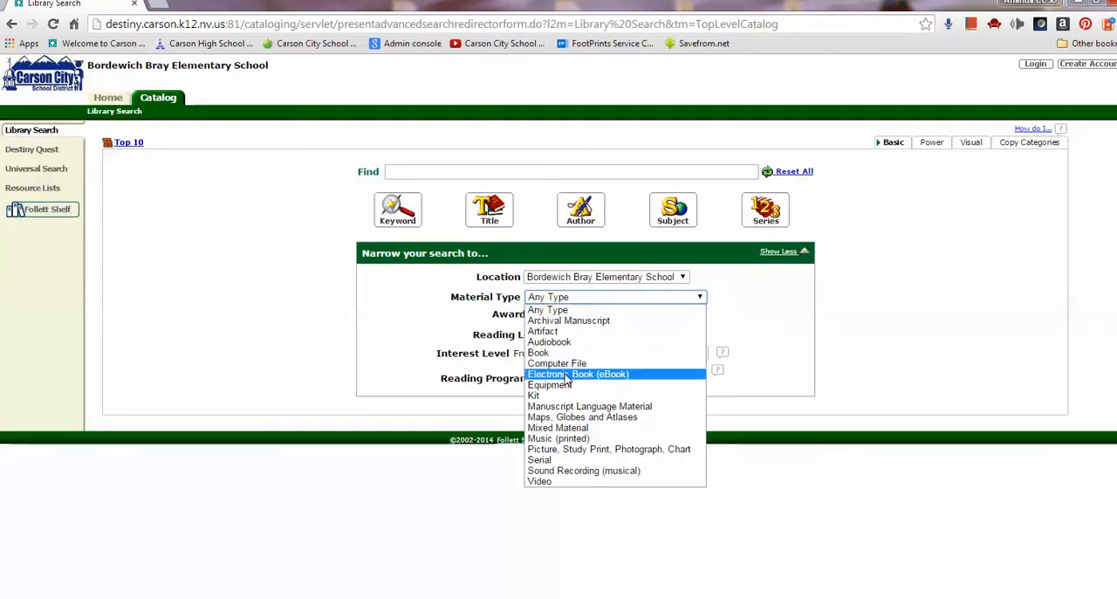
click(578, 373)
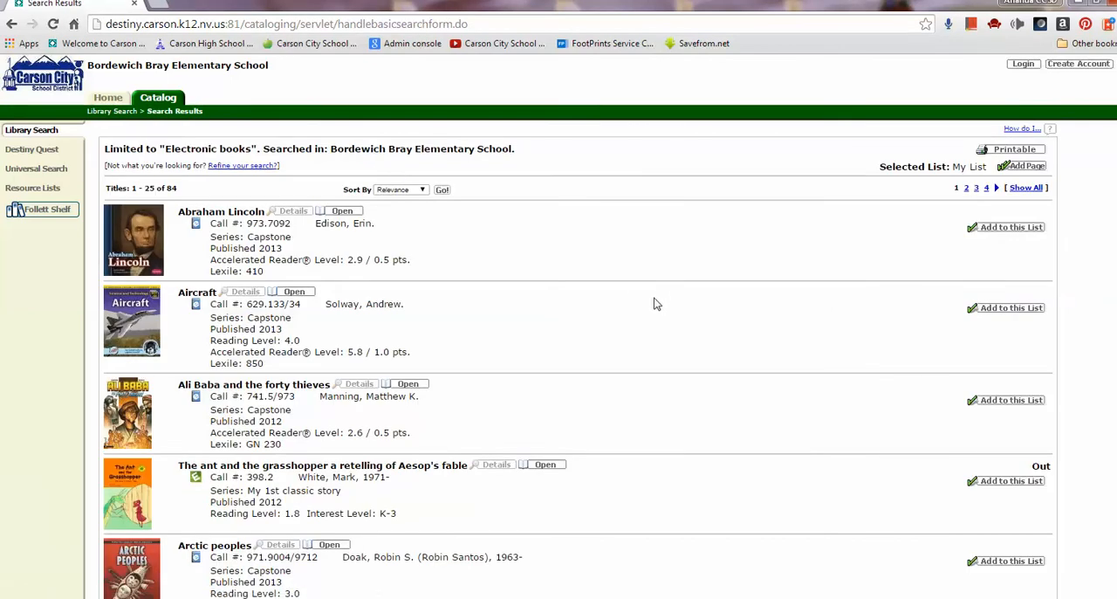
mouse_move(653, 288)
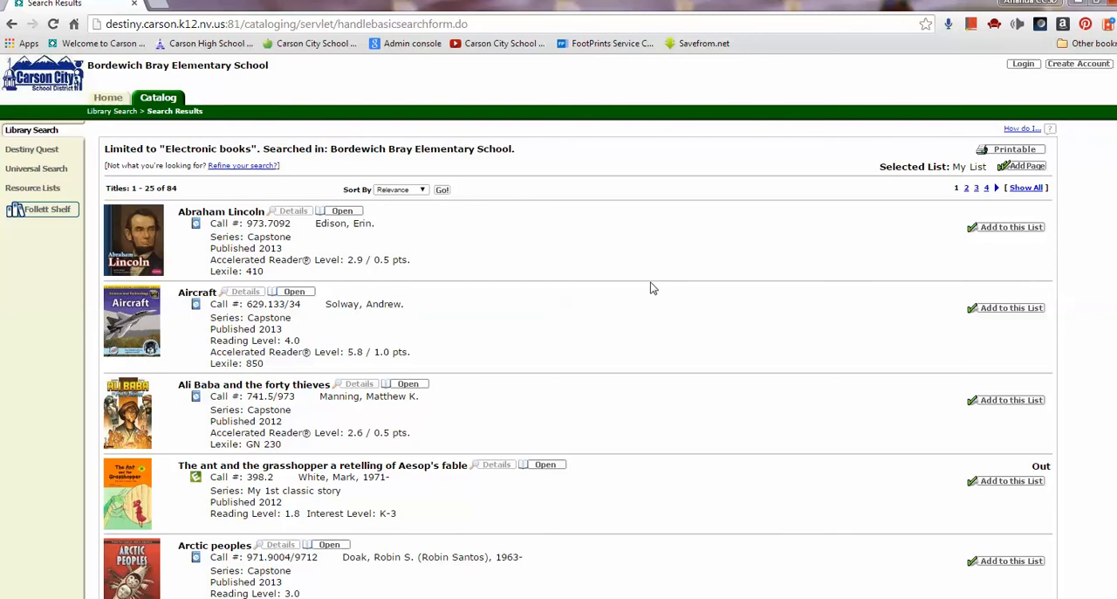
mouse_move(608, 289)
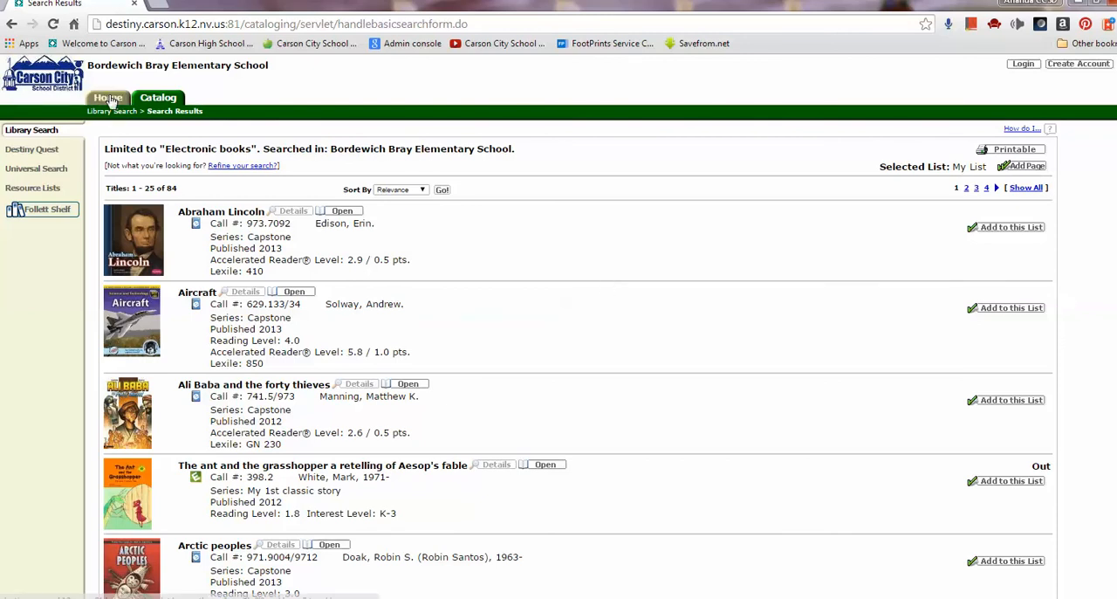
Step: Return to the Bordewich-Bray Library home page from the eBook results
click(108, 98)
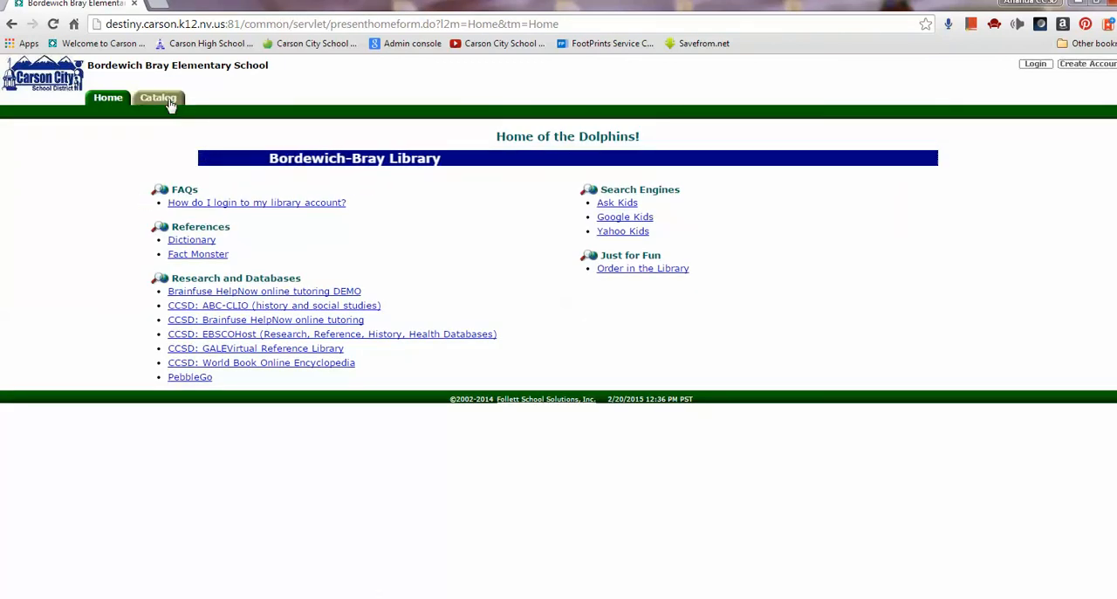
Step: Rerun the eBook catalog search and start the Capstone e-book 'Abraham Lincoln' playing
click(157, 98)
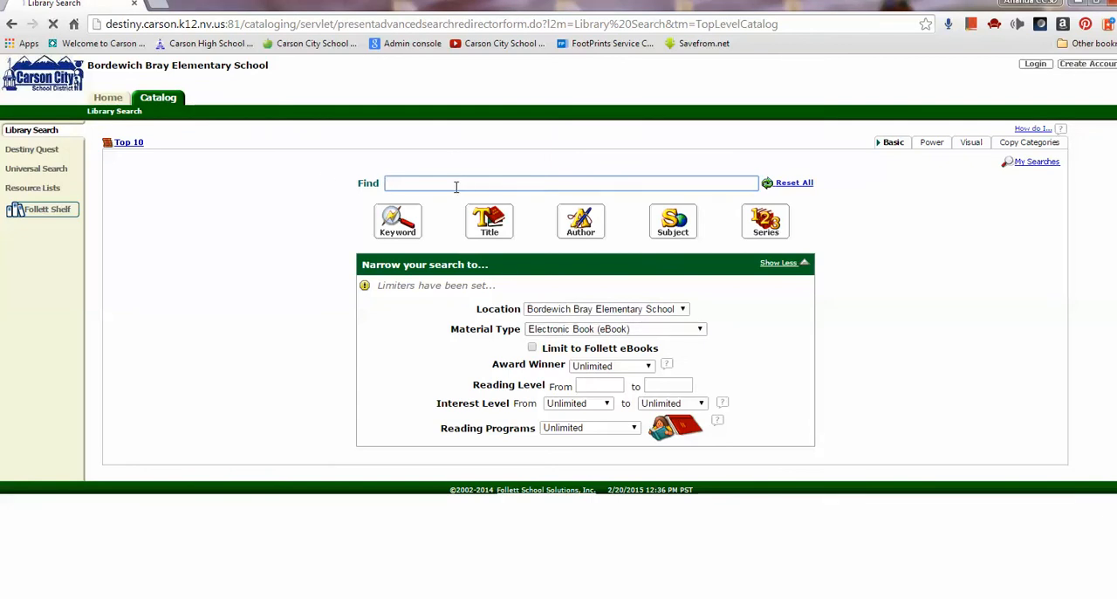
click(398, 220)
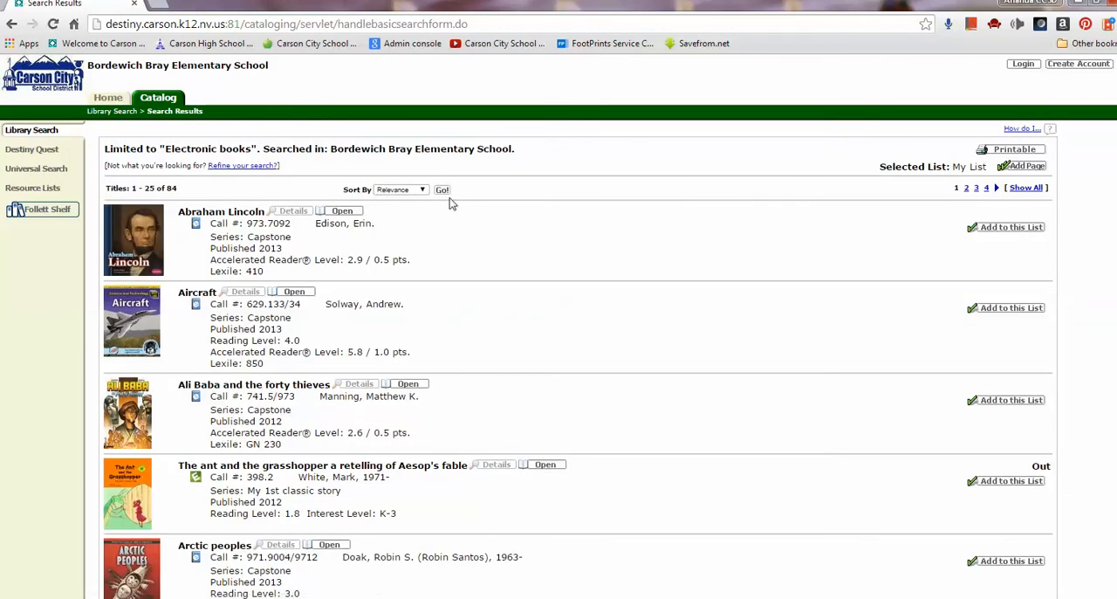
click(342, 209)
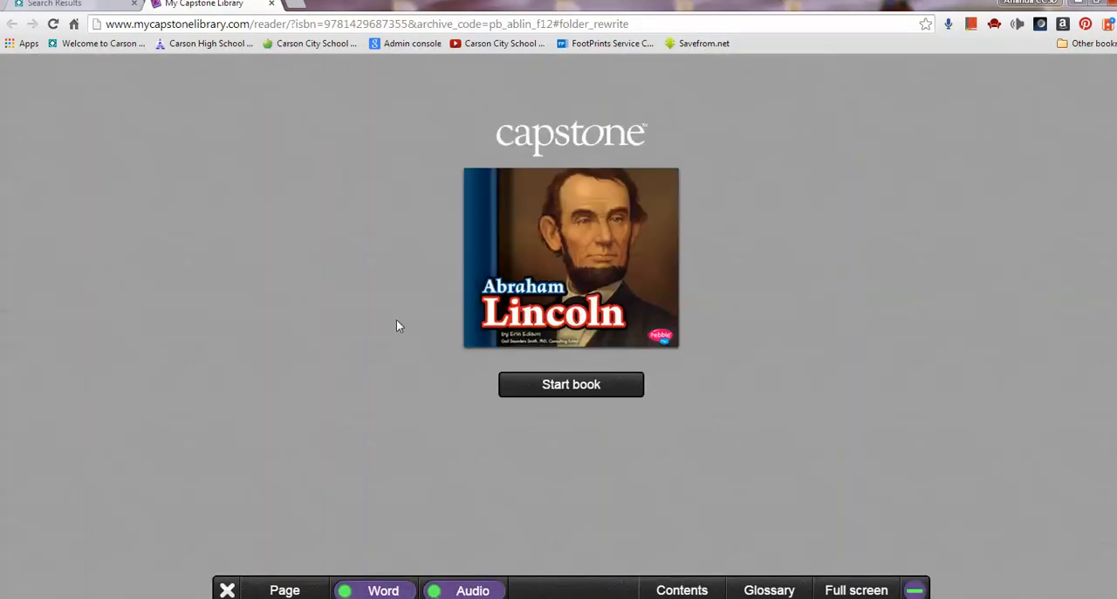
click(571, 384)
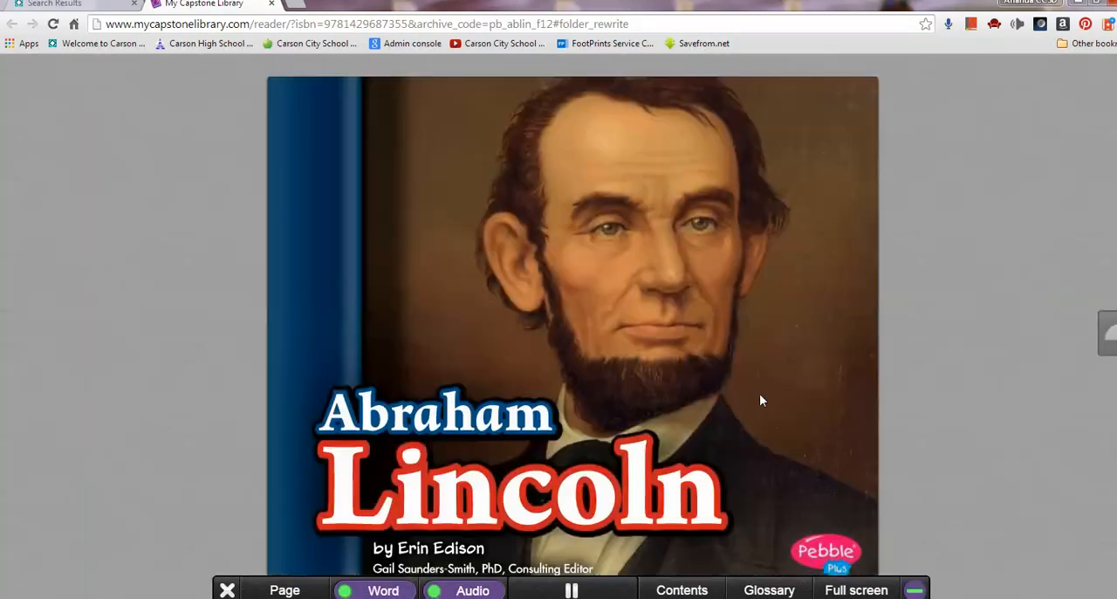